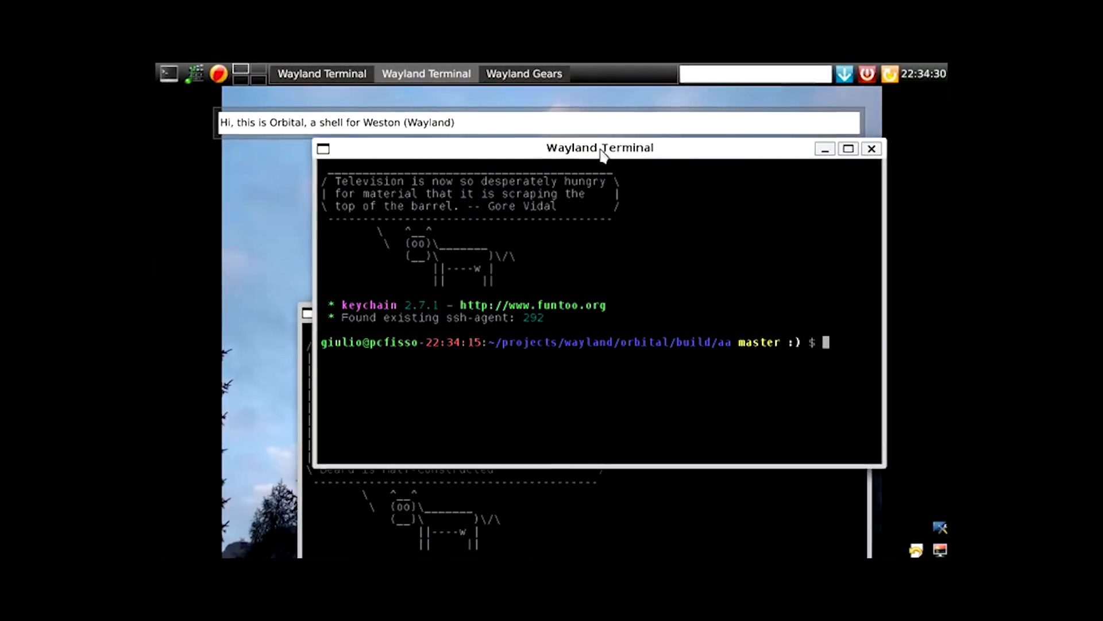
- Leave the Orbital/Weston session and return to the tty1 login prompt
text(cd)
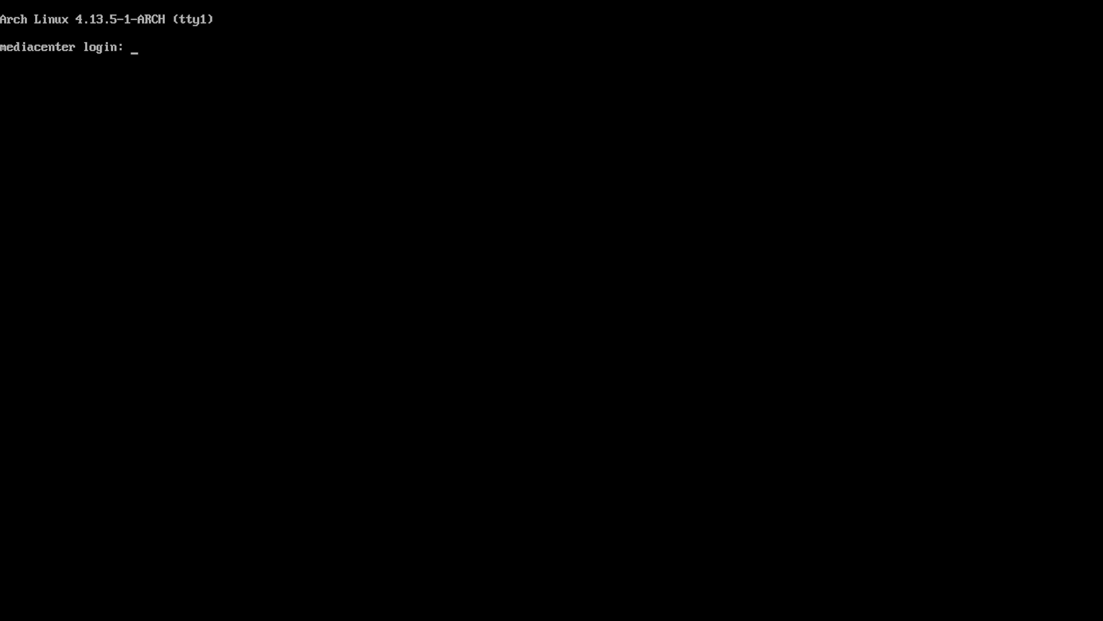
- Log in at tty1 as user 'technician' with the password
text(technician)
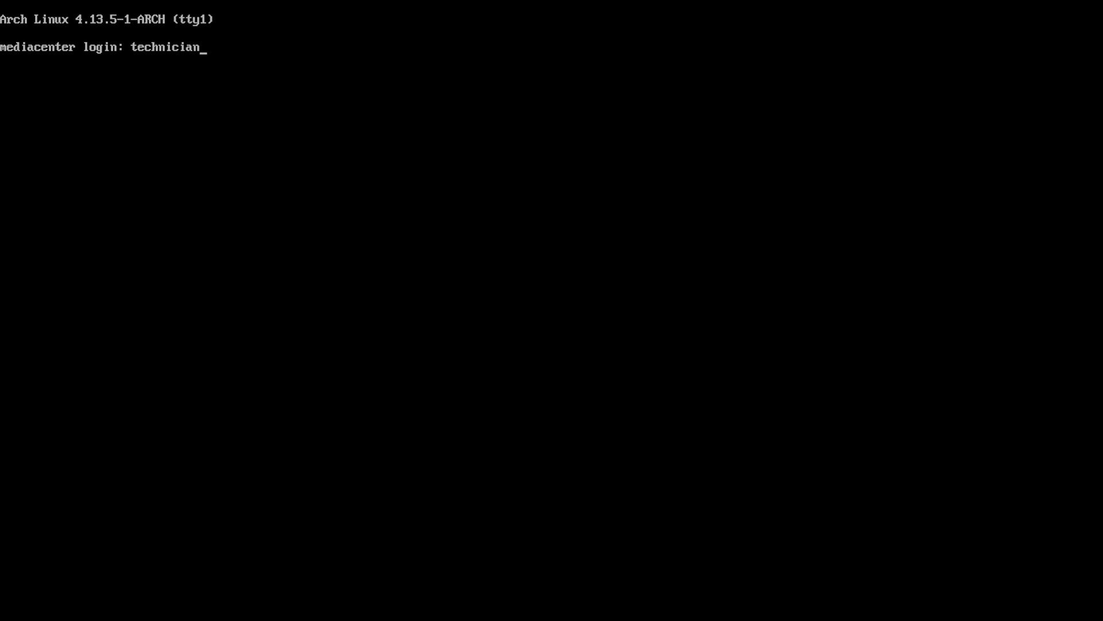
key(Return)
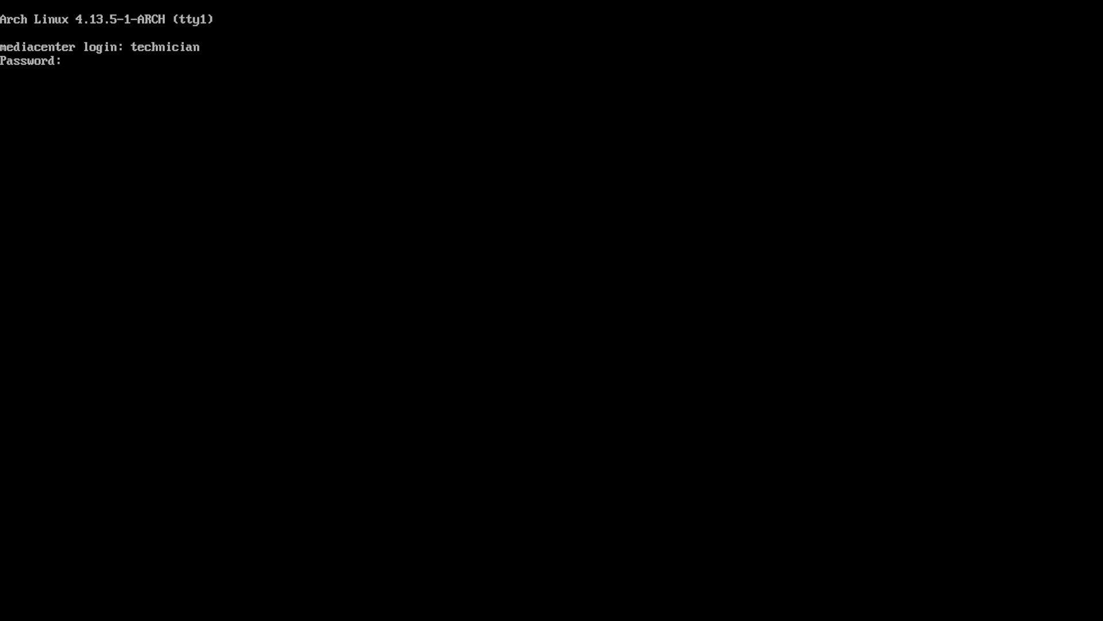
key(Return)
text(technician)
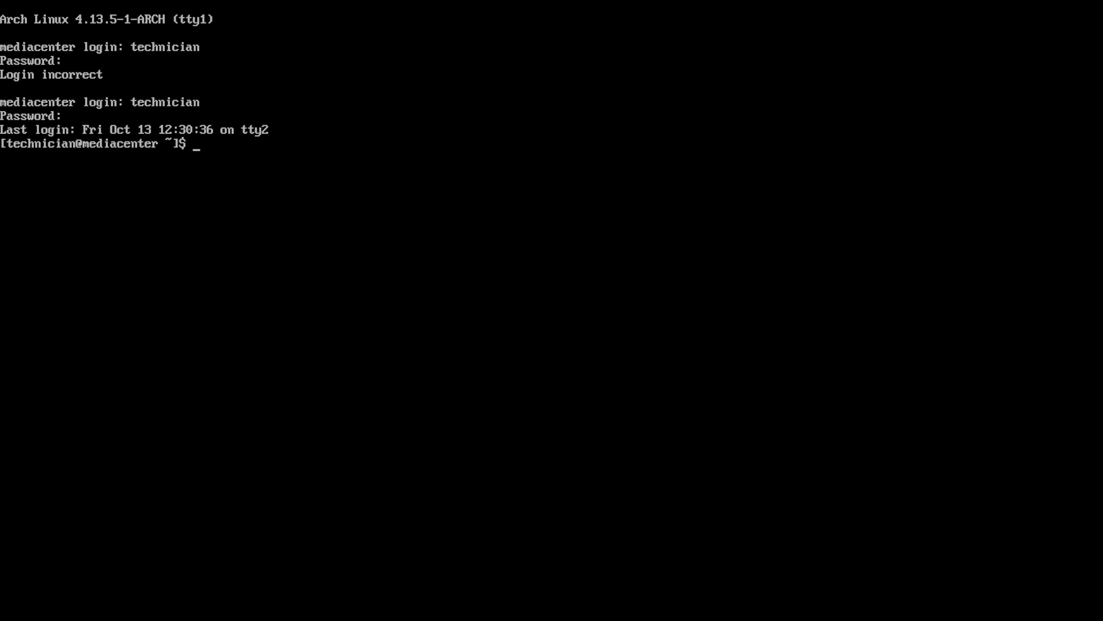
- Launch the LXDM graphical login greeter with 'sudo lxdm'
text(lxdm)
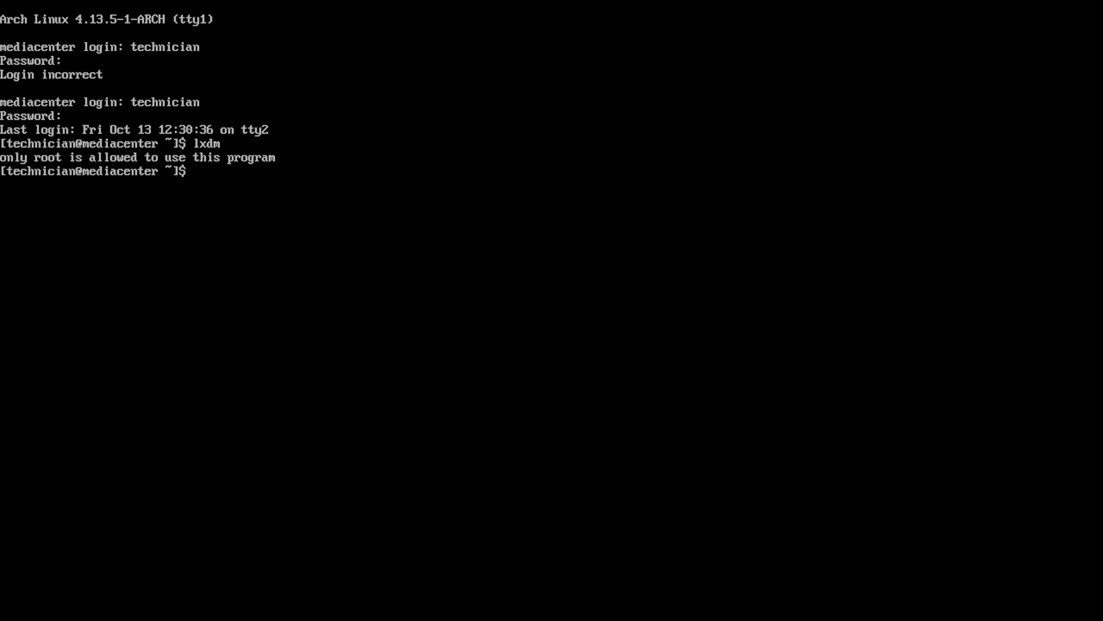
text(sudo lxdm)
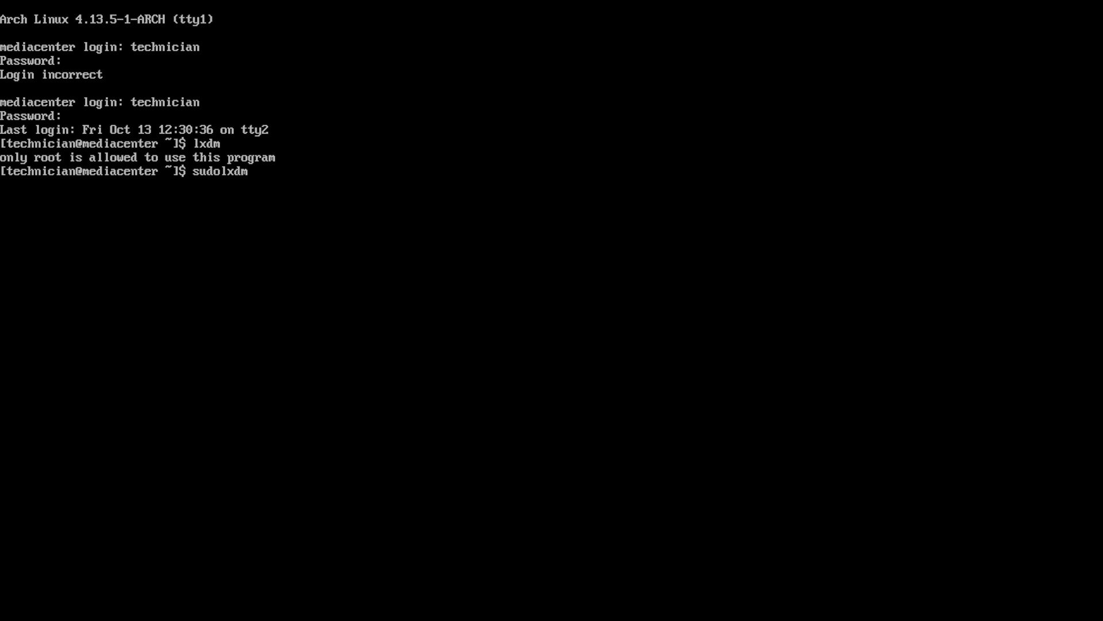
key(Return)
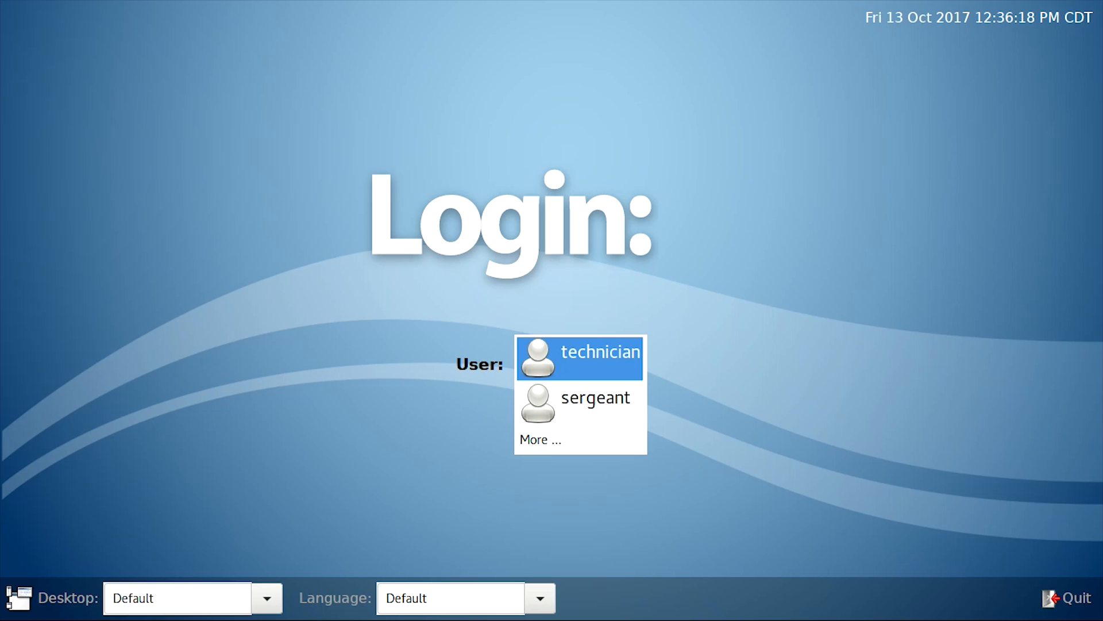
mouse_move(923, 424)
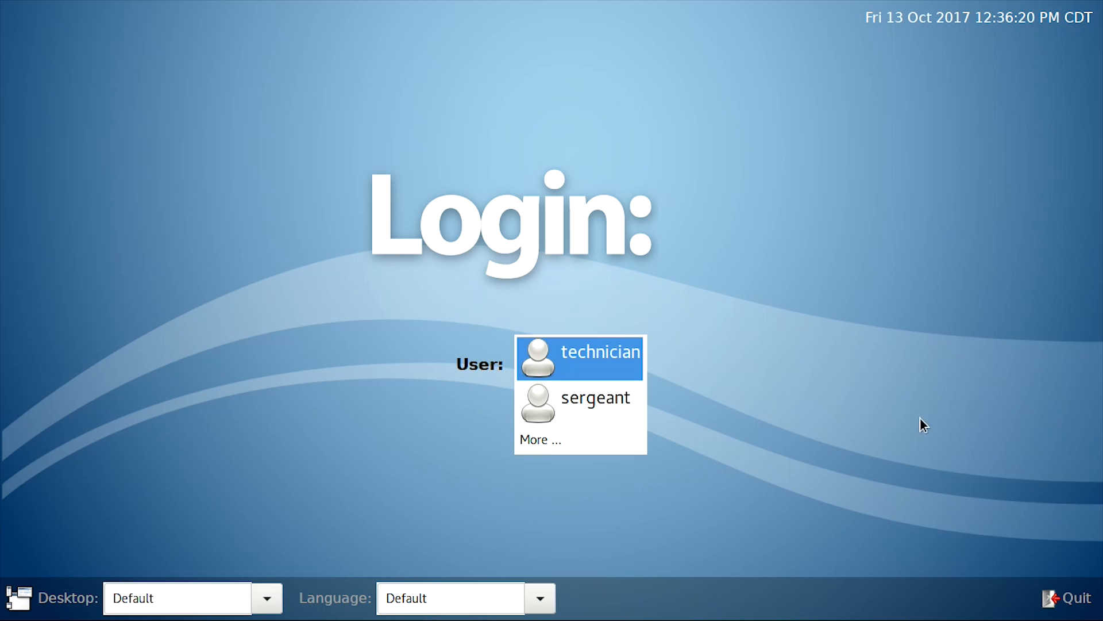
mouse_move(577, 396)
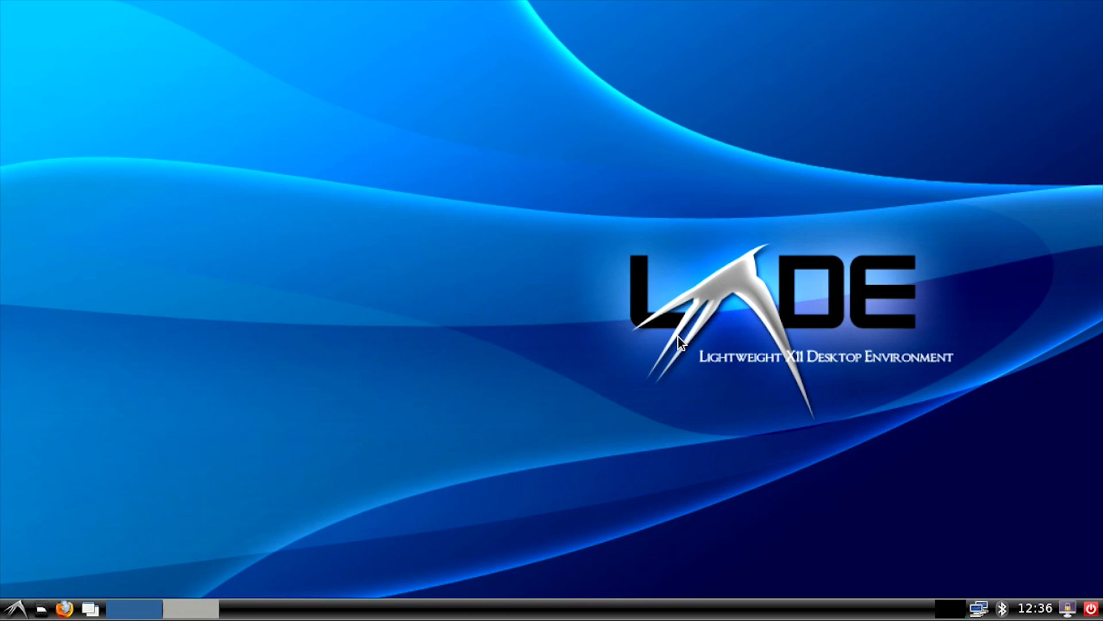
mouse_move(756, 387)
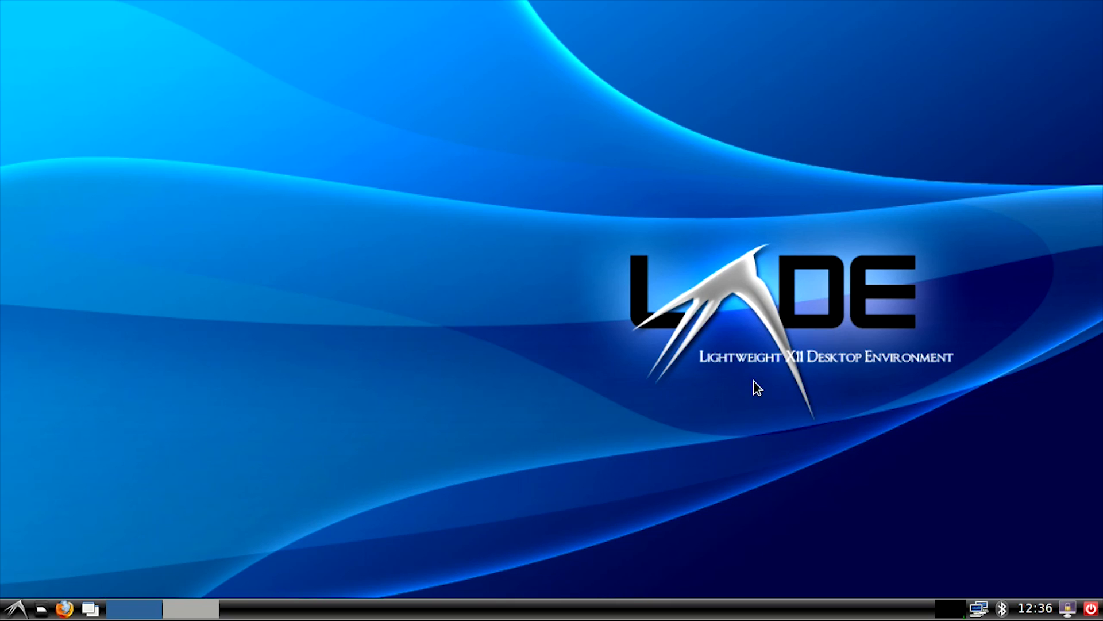
mouse_move(19, 607)
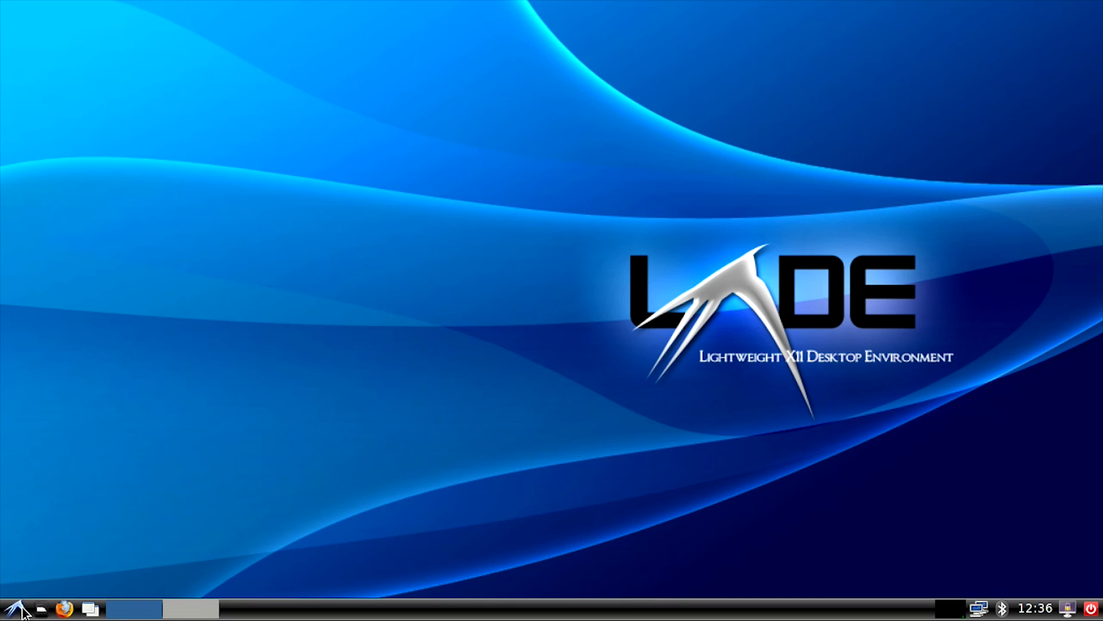
- Log out of the LXDE desktop via the applications menu back to the console
click(12, 608)
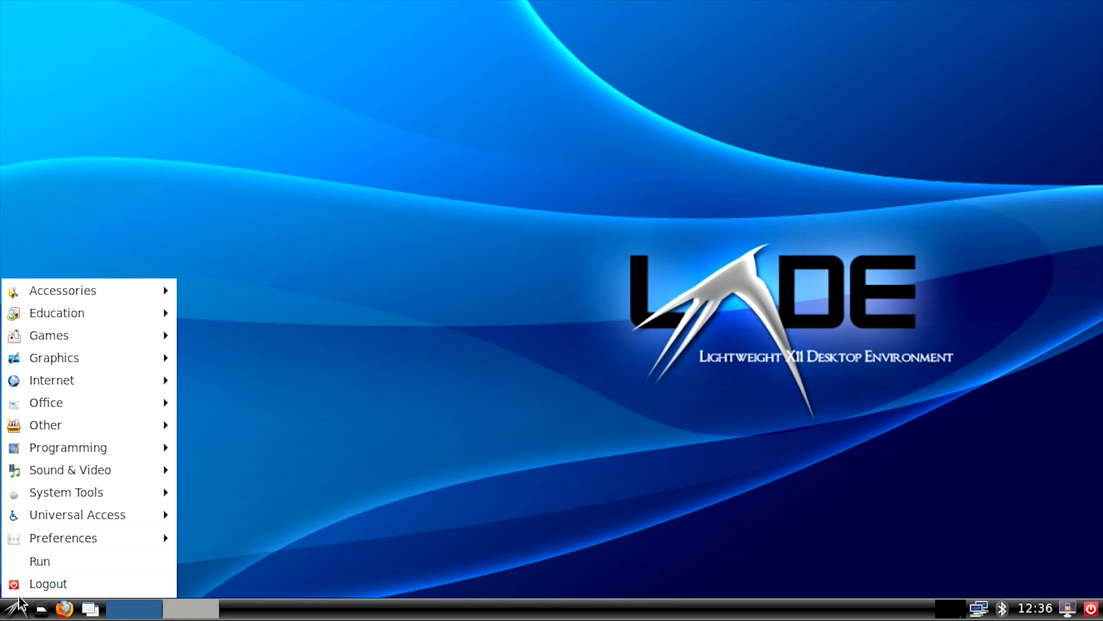
click(47, 584)
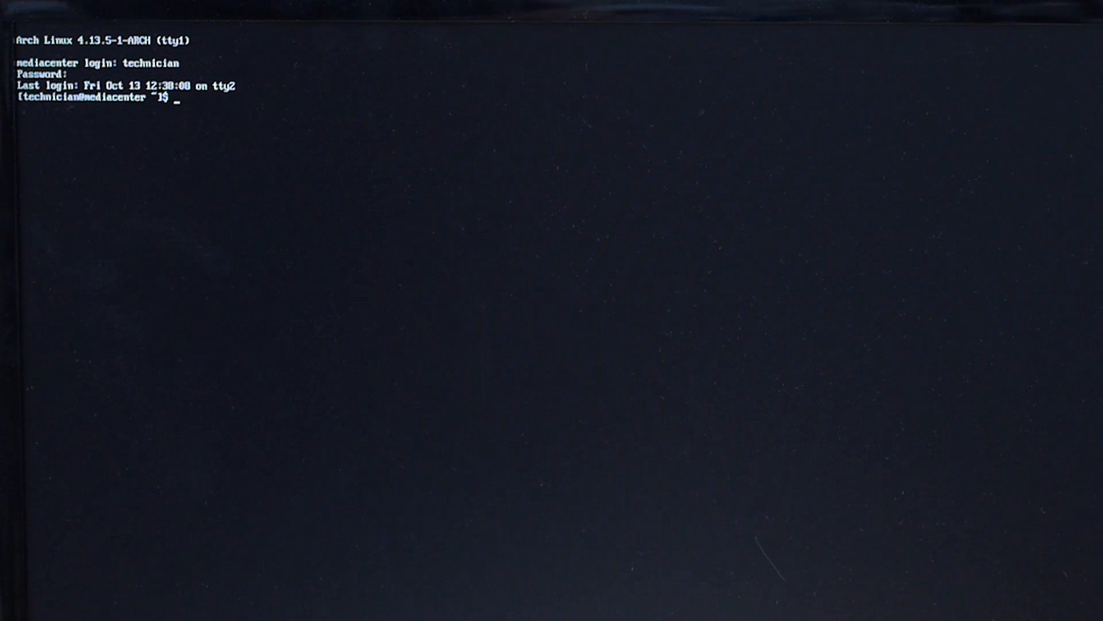
- Review the exec startlxde lines of .xinitrc in nano and close it unchanged
text(nano)
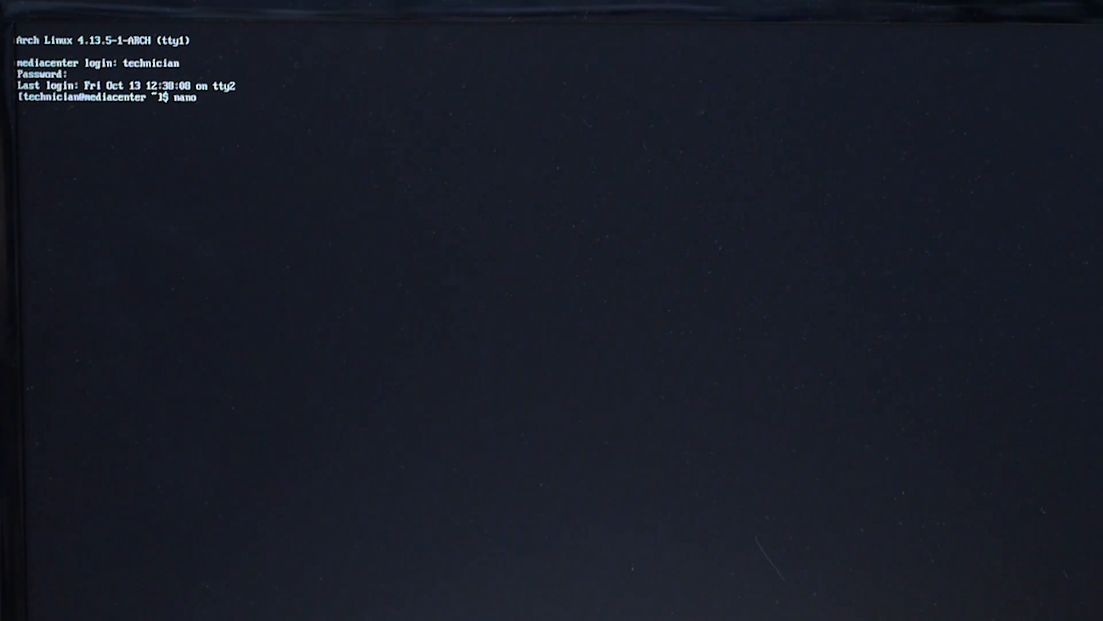
text(.xinit)
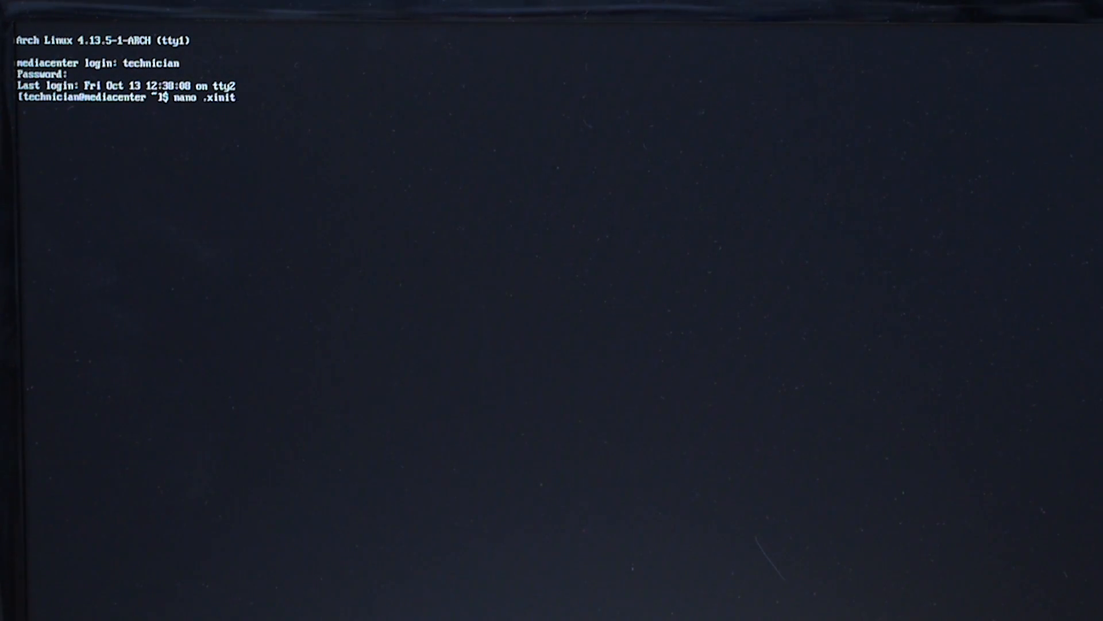
key(Return)
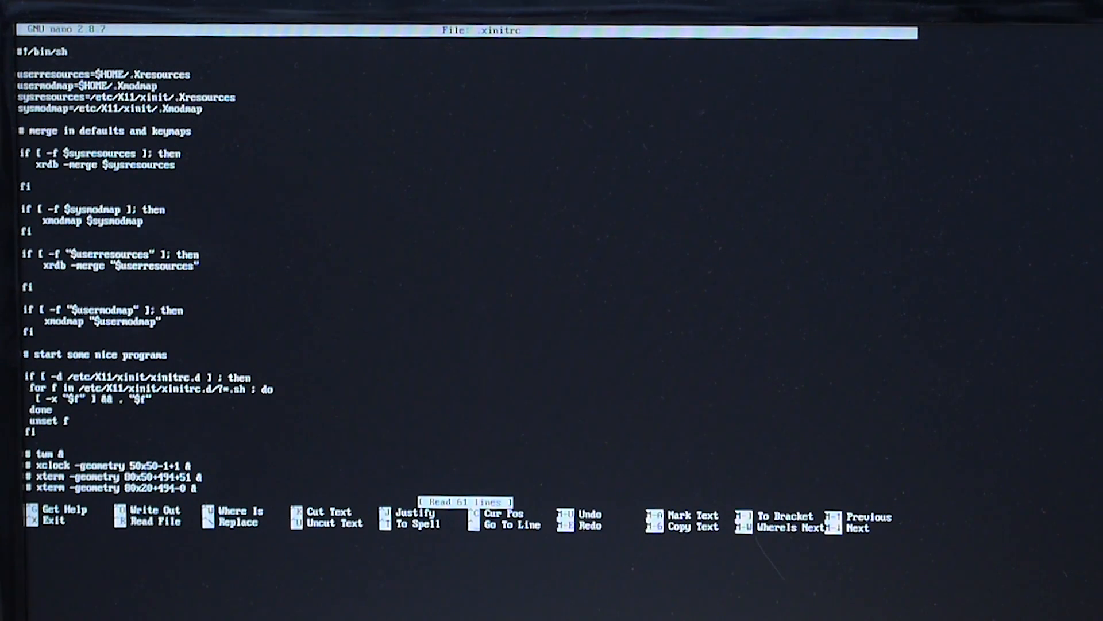
scroll(down, 3)
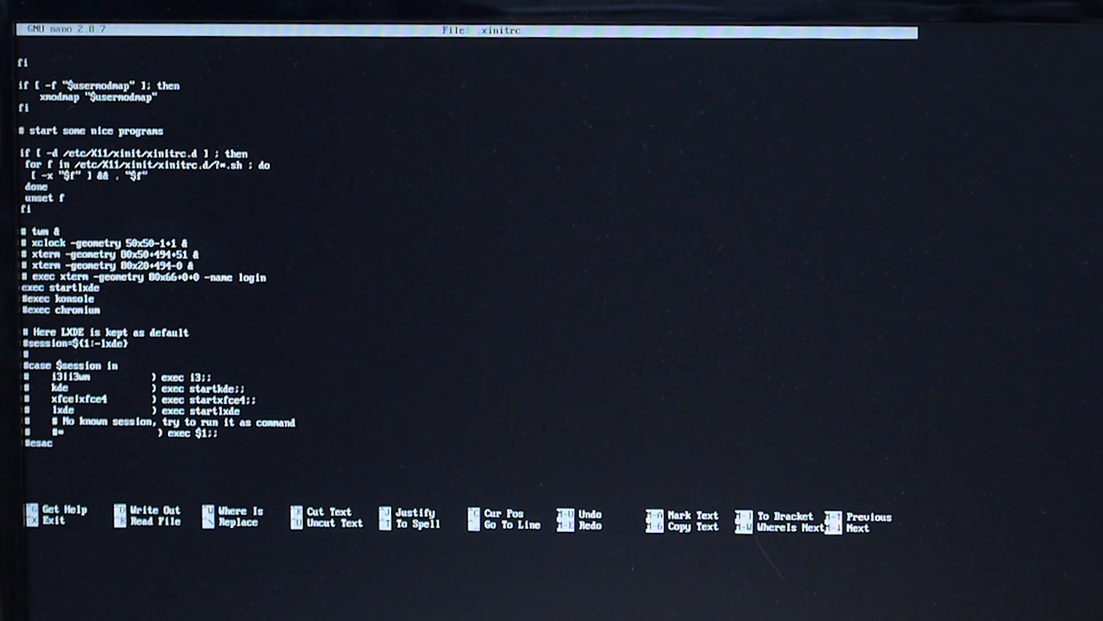
key(ctrl+x)
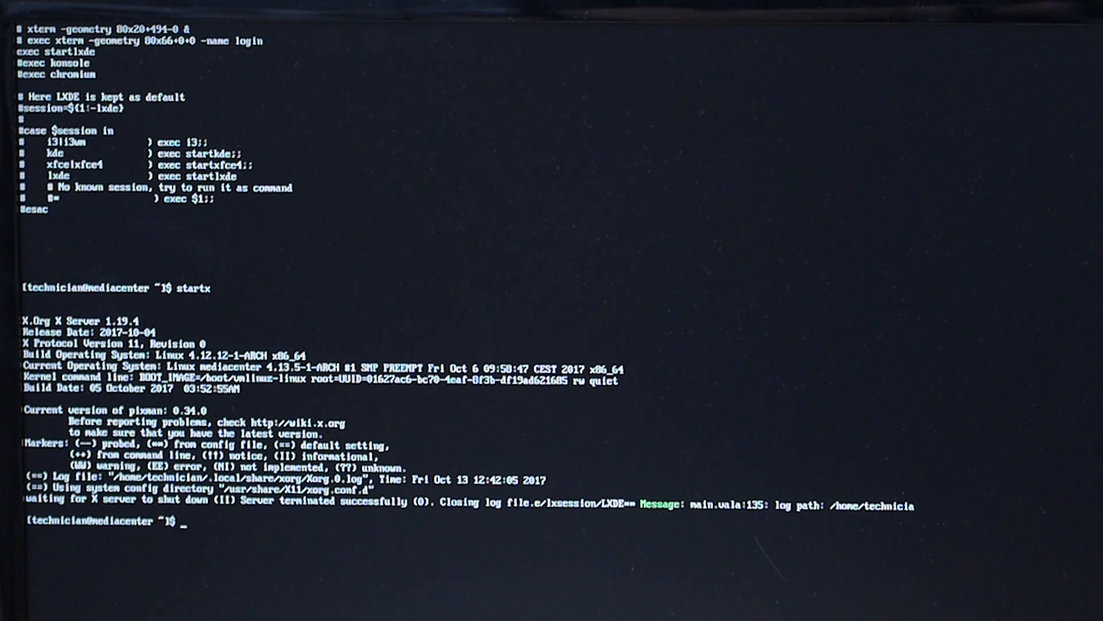
- Comment out exec startlxde in .xinitrc, enable exec konsole, save, and enter startx
text(startx)
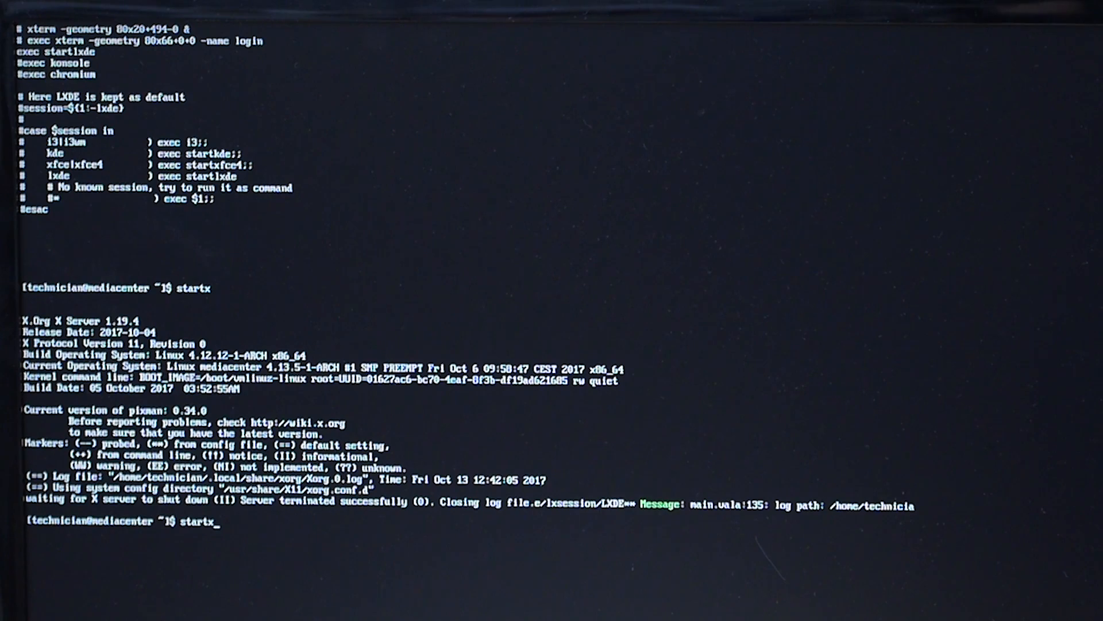
text(nano .xinitrc)
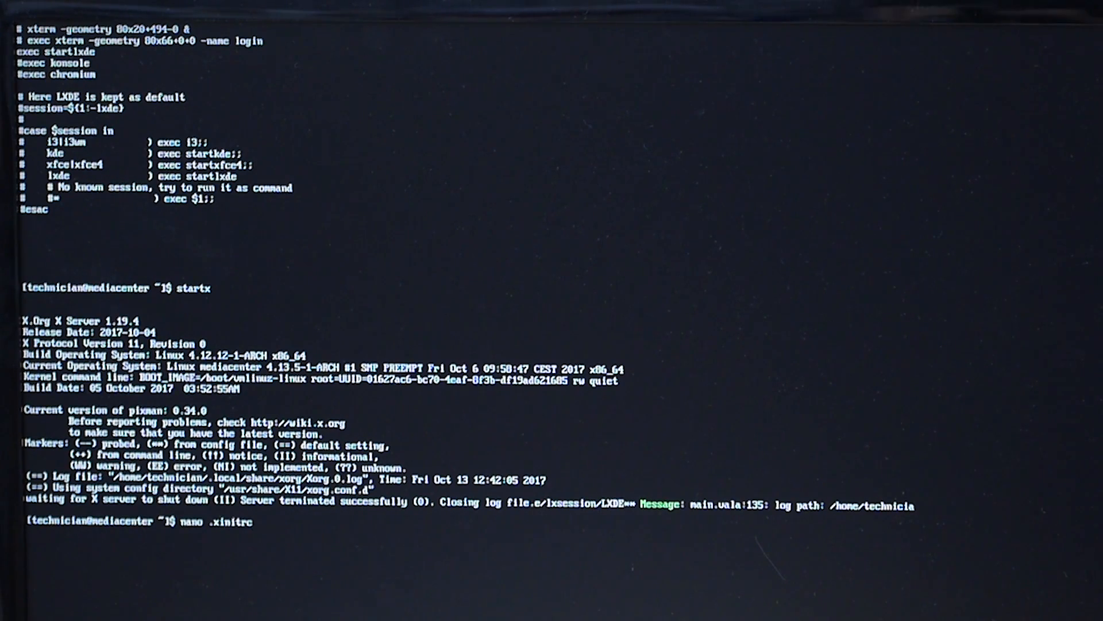
key(Return)
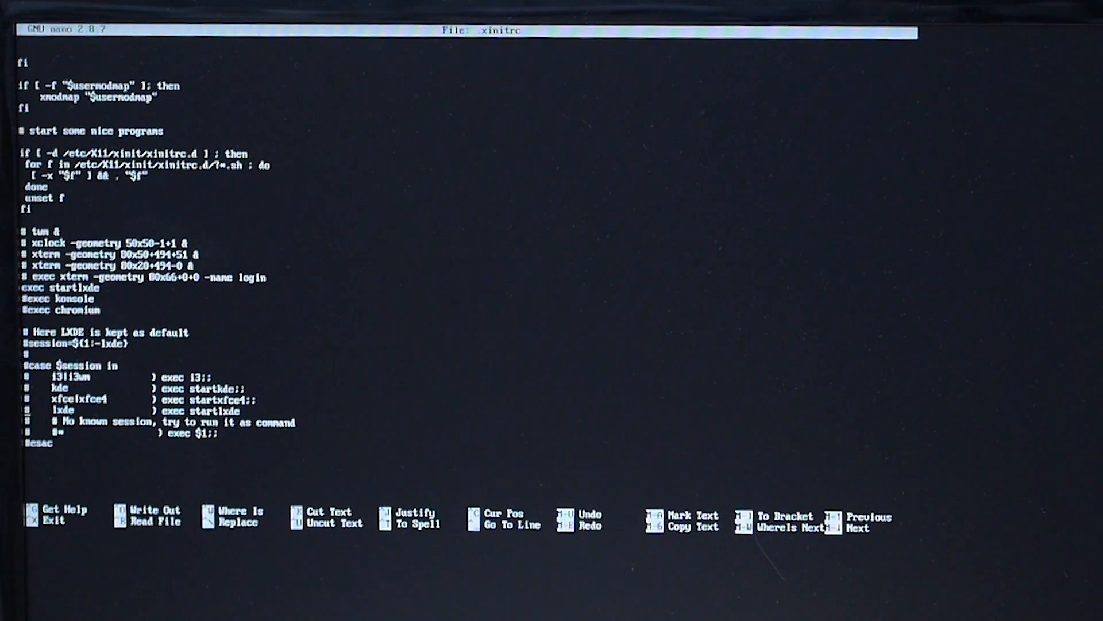
text(#)
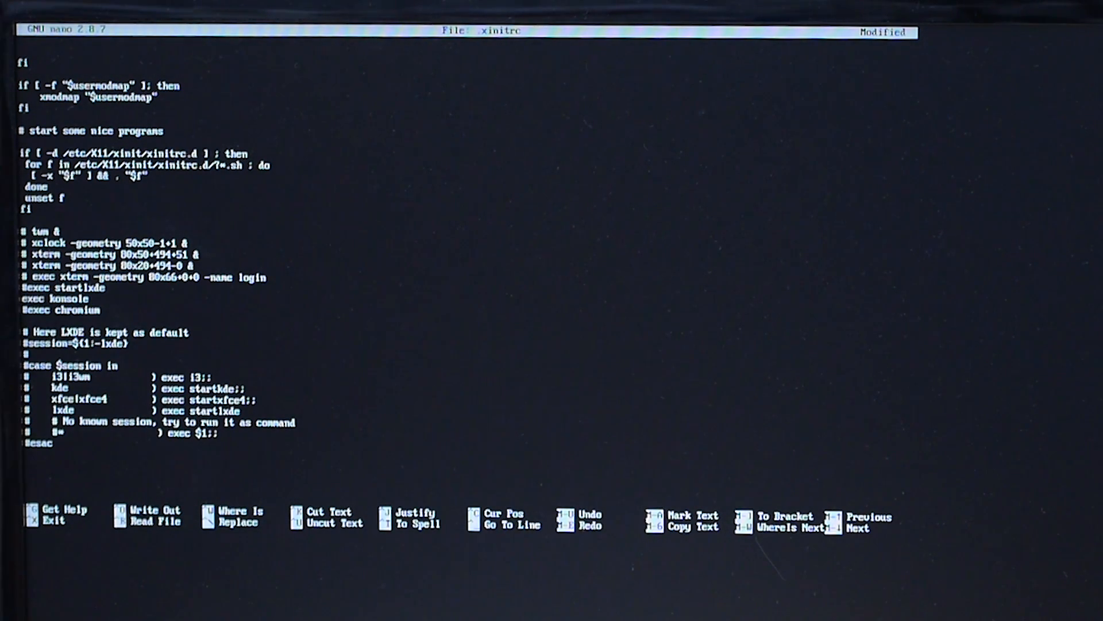
key(ctrl+x)
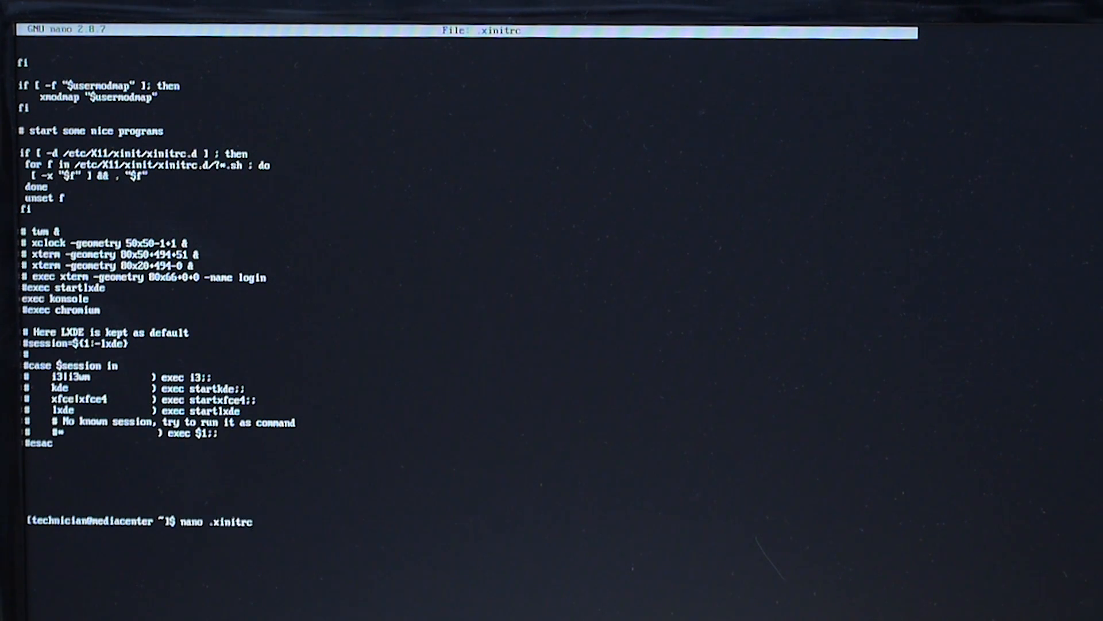
text(startx)
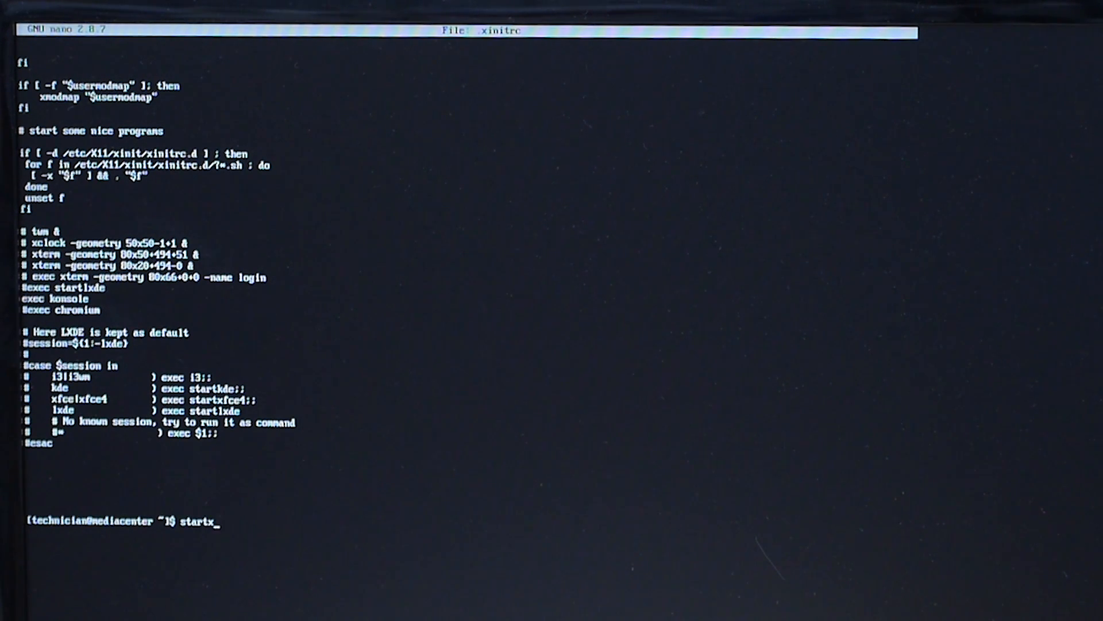